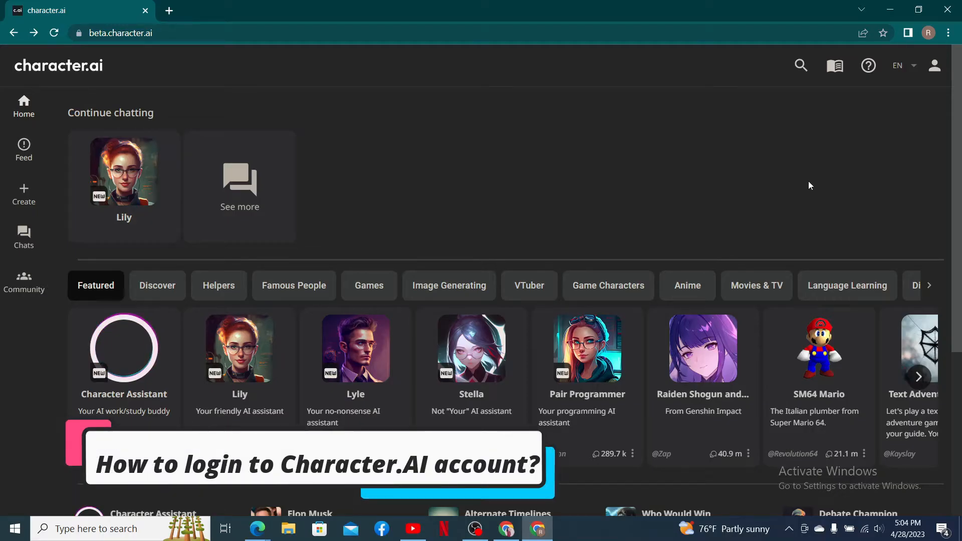
scroll("down", 3)
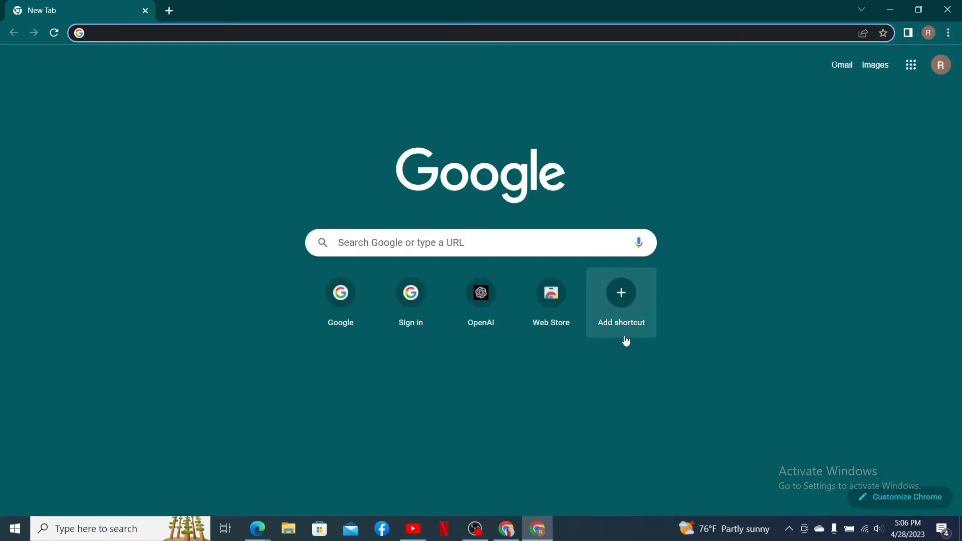
type("beta.character.ai")
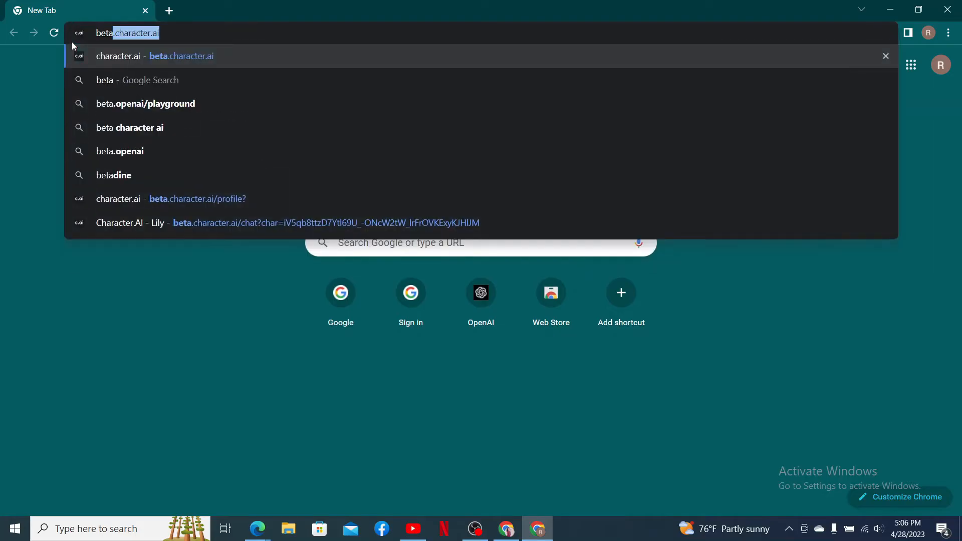